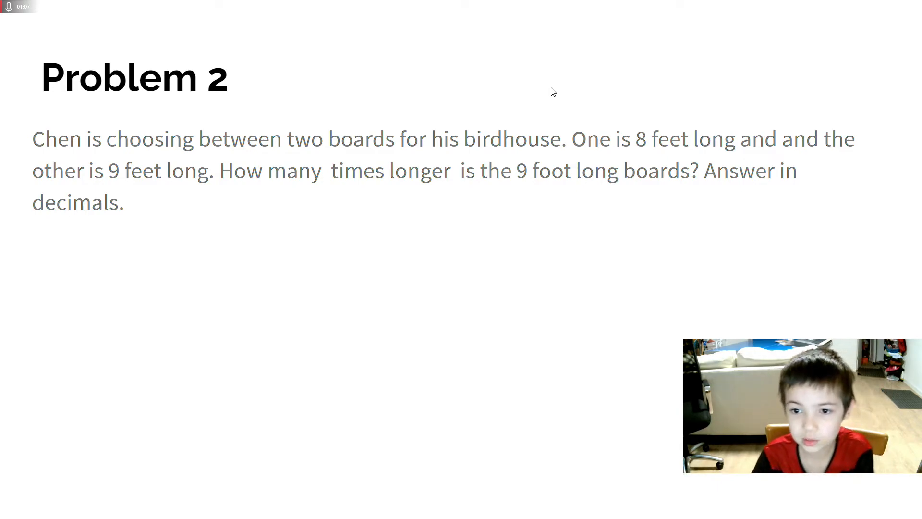
text(9 / 8)
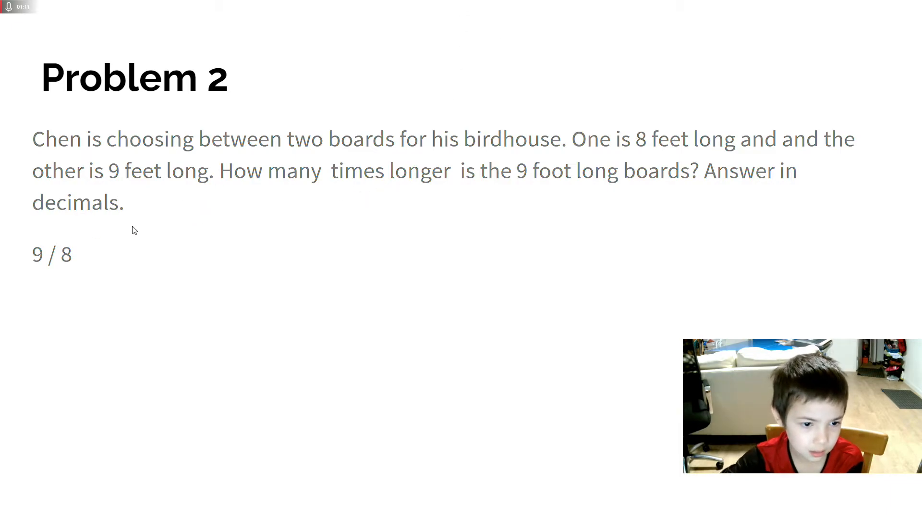
text(= 1.125)
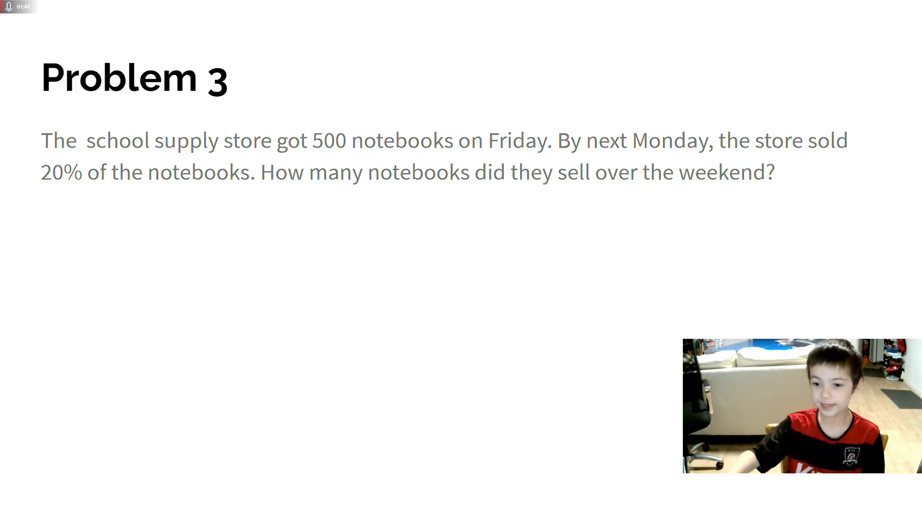
text(500 X 20%)
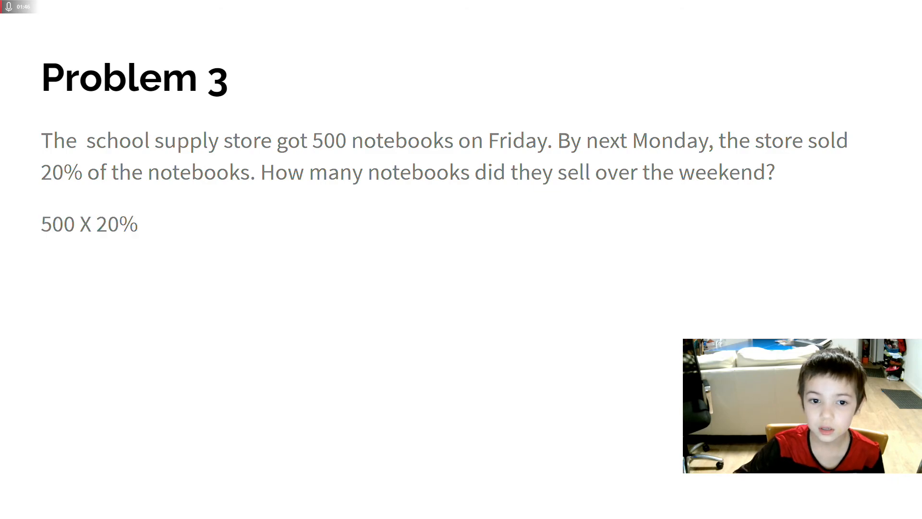
text(= 500 X 0.2)
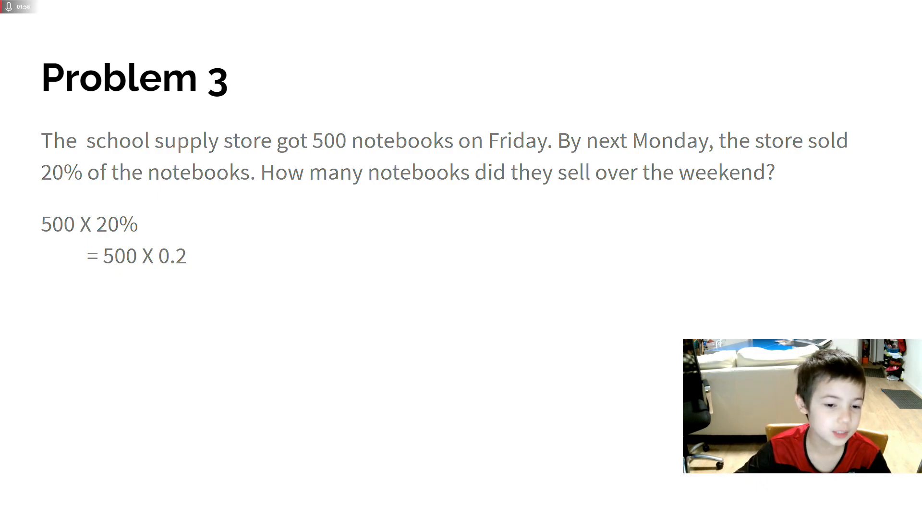
text(= 100)
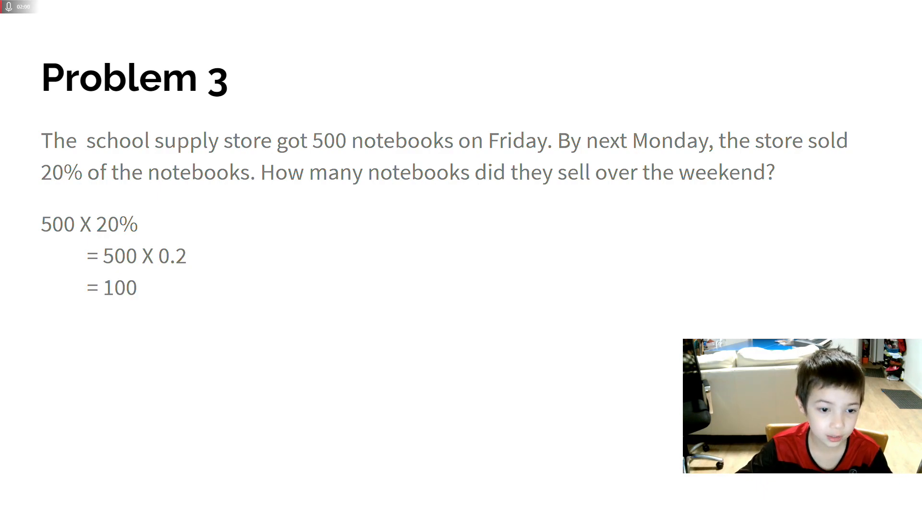